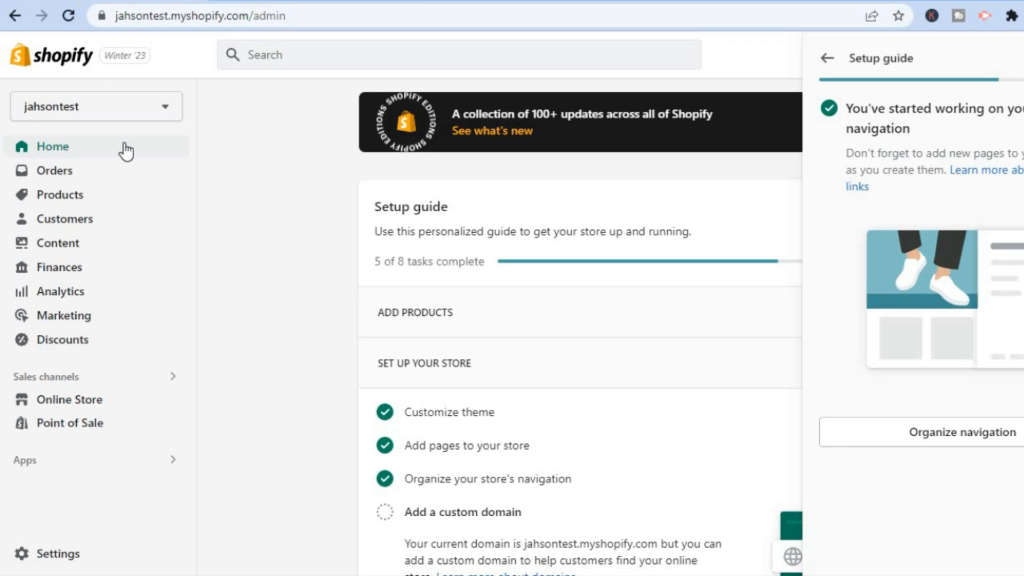
pyautogui.moveTo(250, 227)
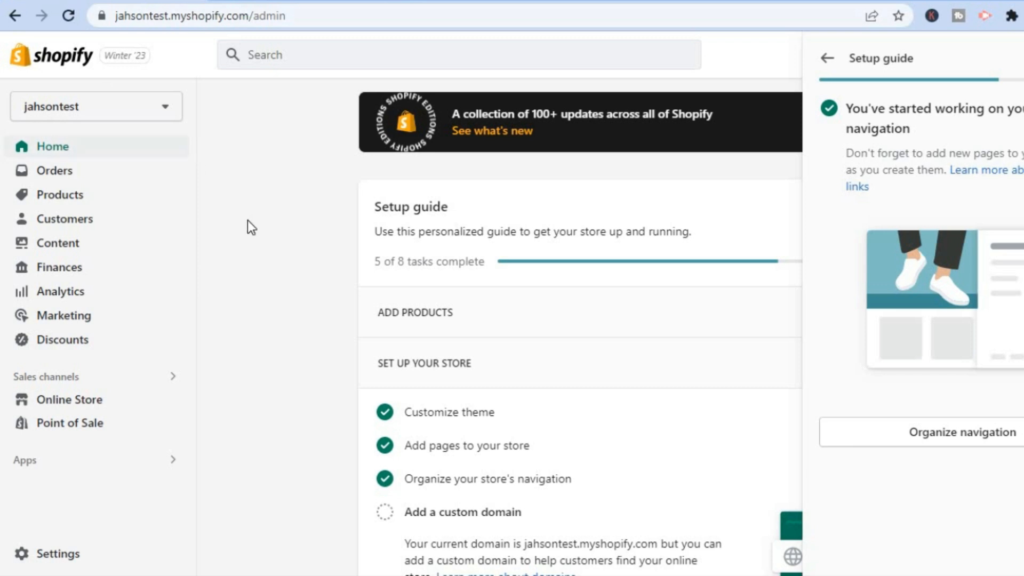
pyautogui.moveTo(234, 368)
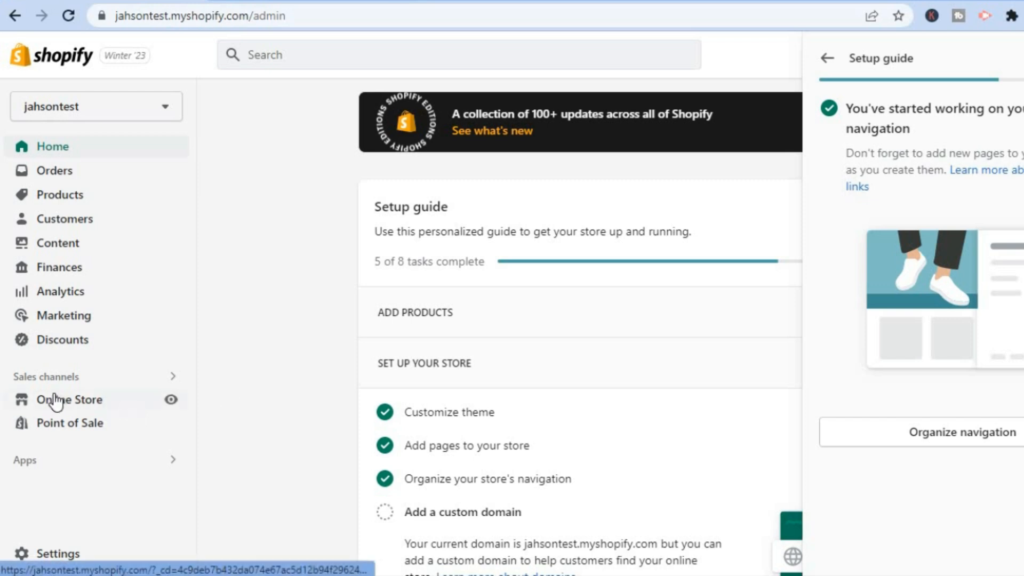
# Go to Online Store and open the Pages list.
pyautogui.click(69, 400)
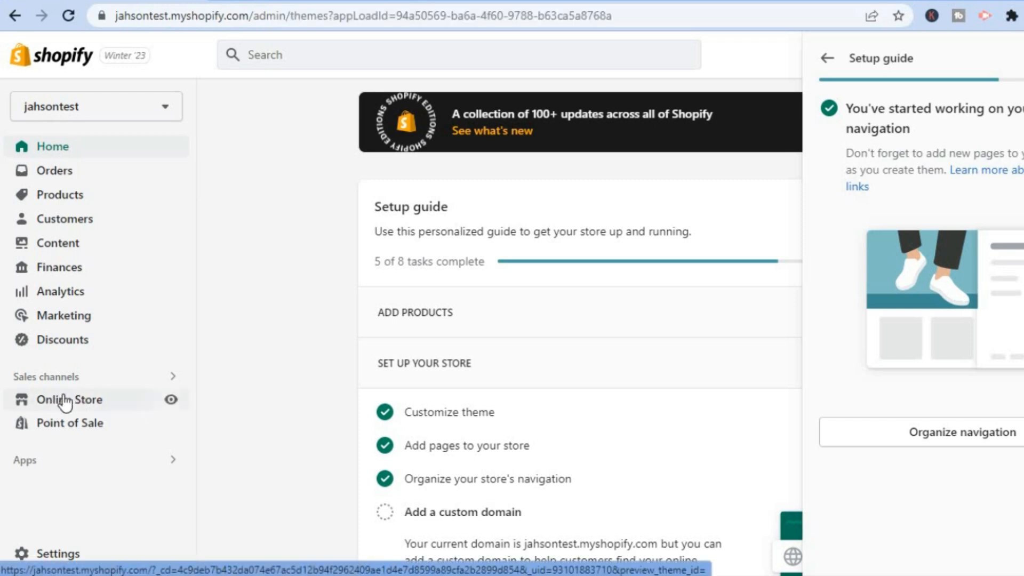
pyautogui.click(69, 400)
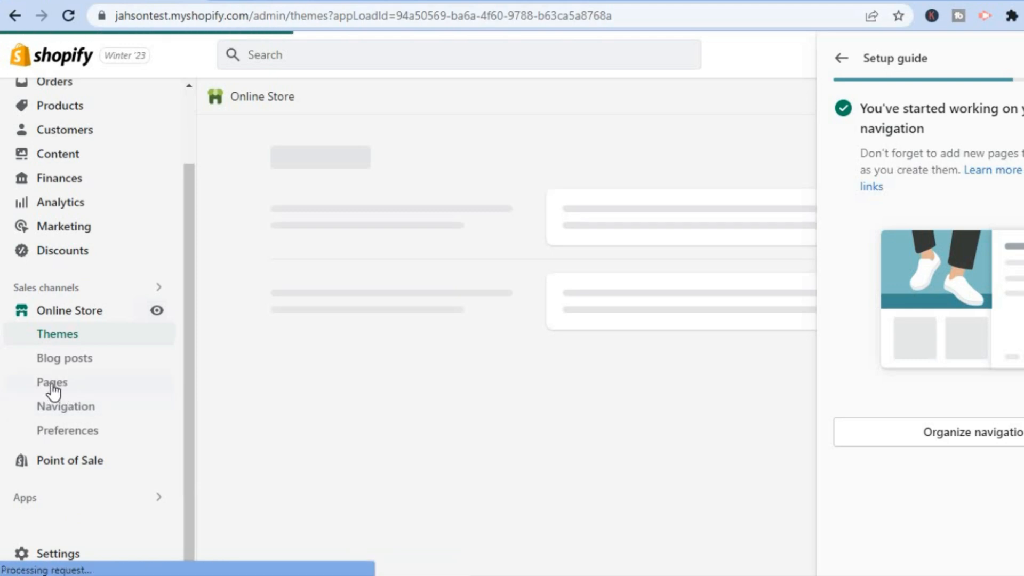
pyautogui.click(51, 382)
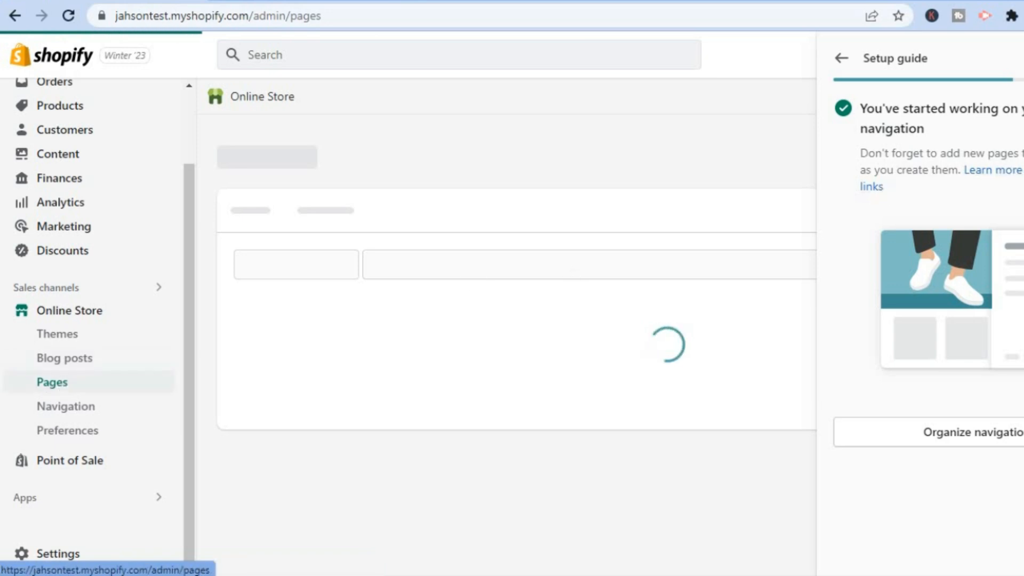
# Create and save a new page titled 'product' with empty content.
pyautogui.click(841, 58)
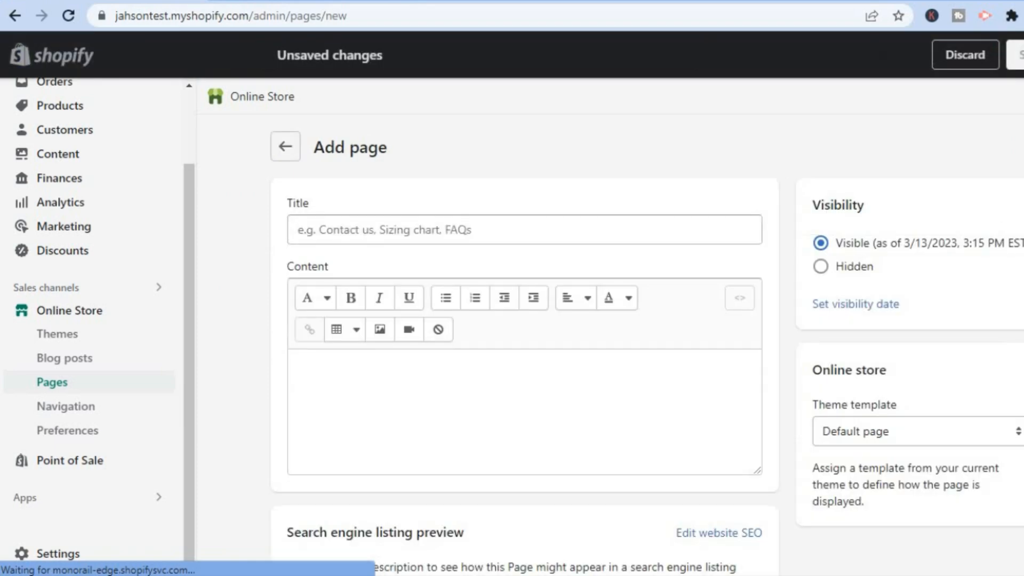
pyautogui.click(550, 230)
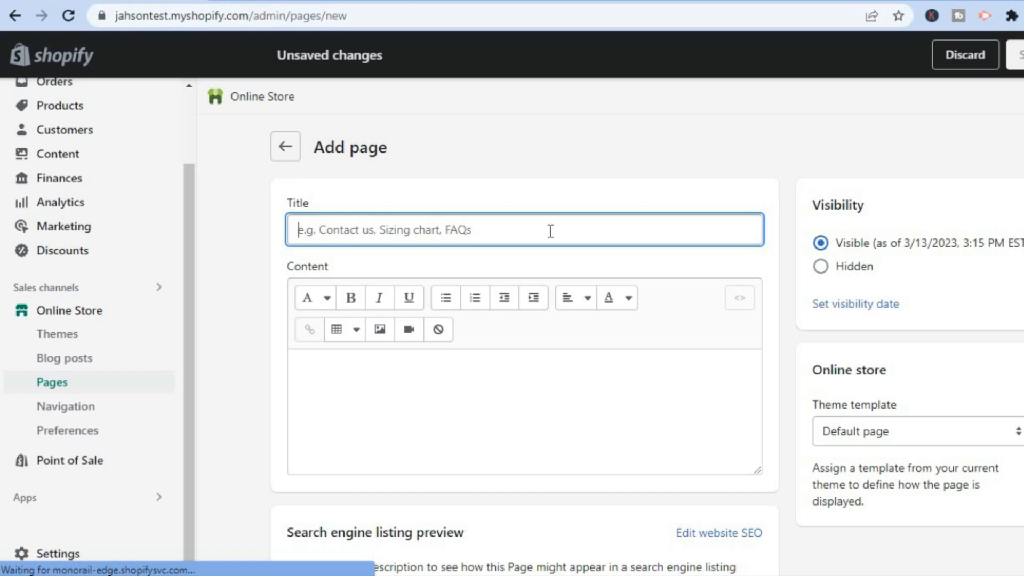
pyautogui.write('pro')
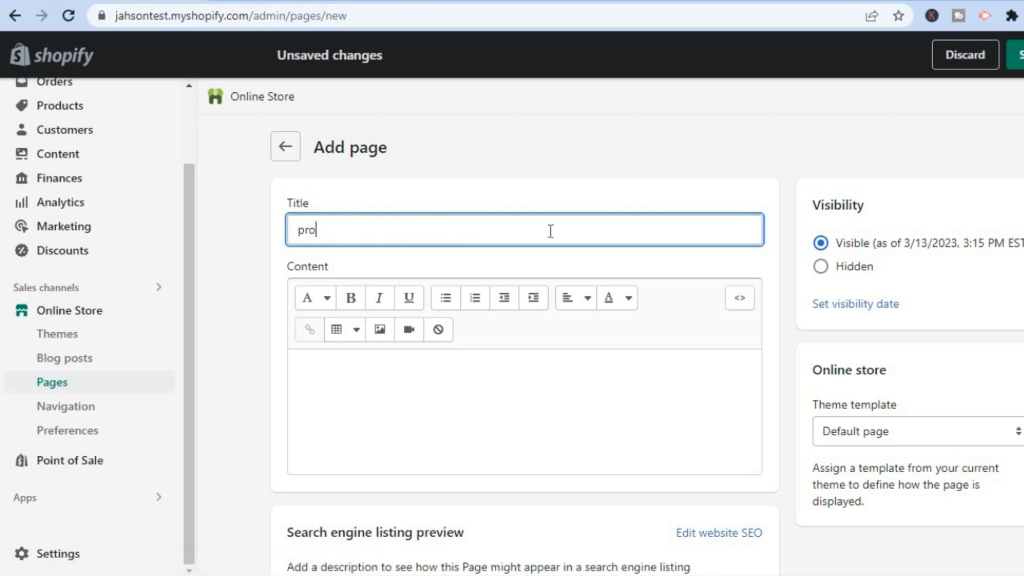
pyautogui.write('duct')
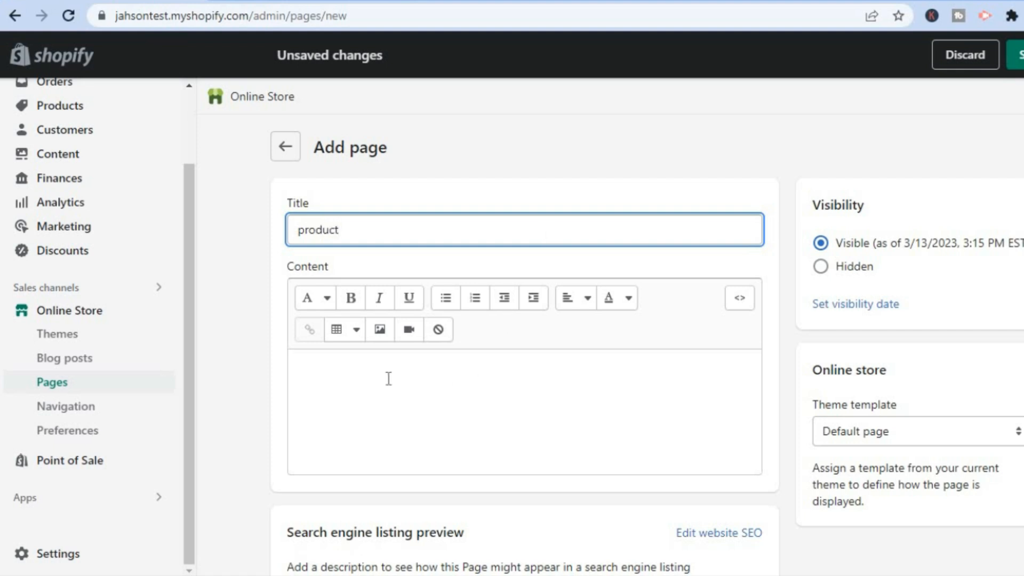
pyautogui.click(389, 379)
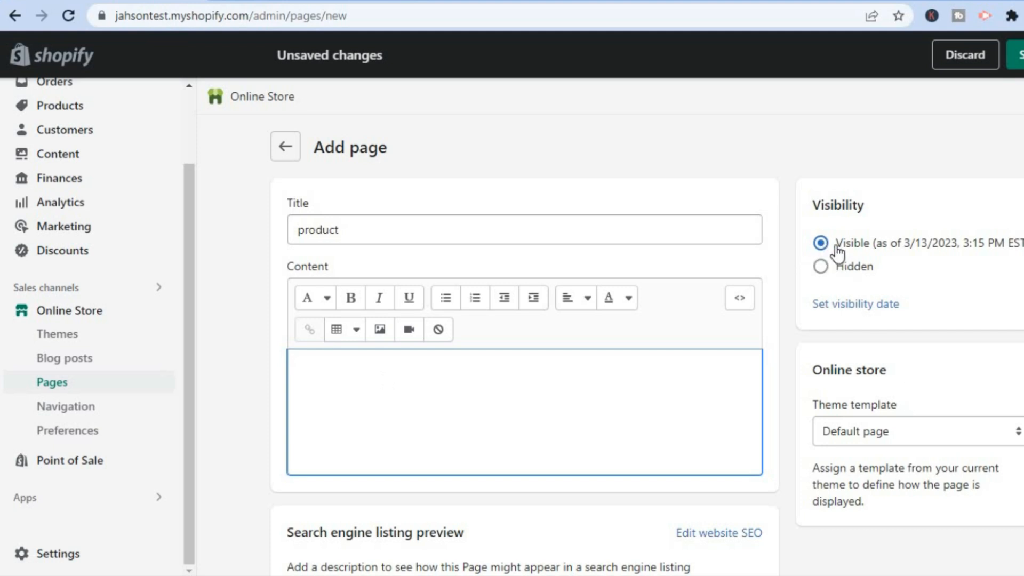
pyautogui.scroll(-3)
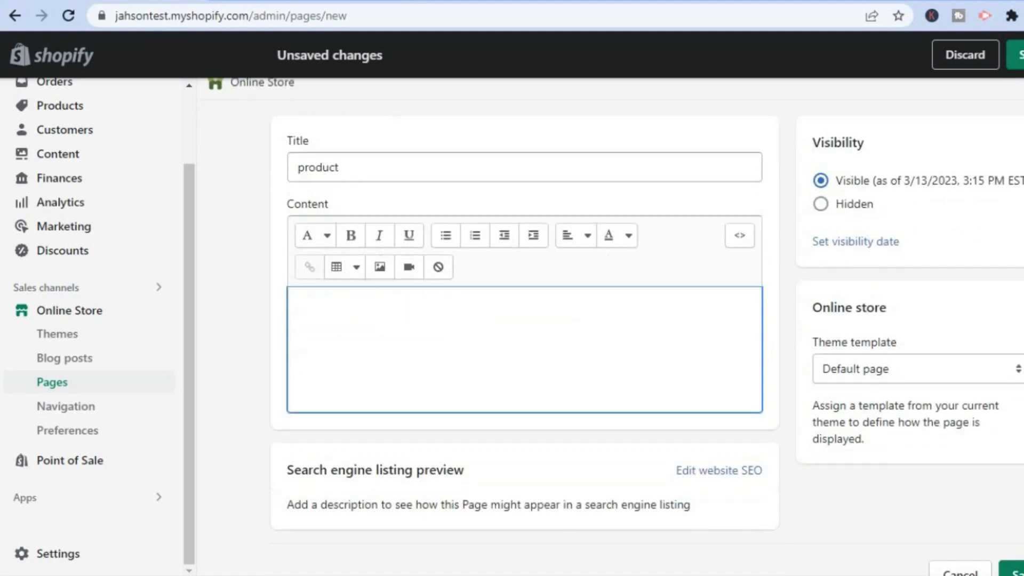
pyautogui.scroll(-3)
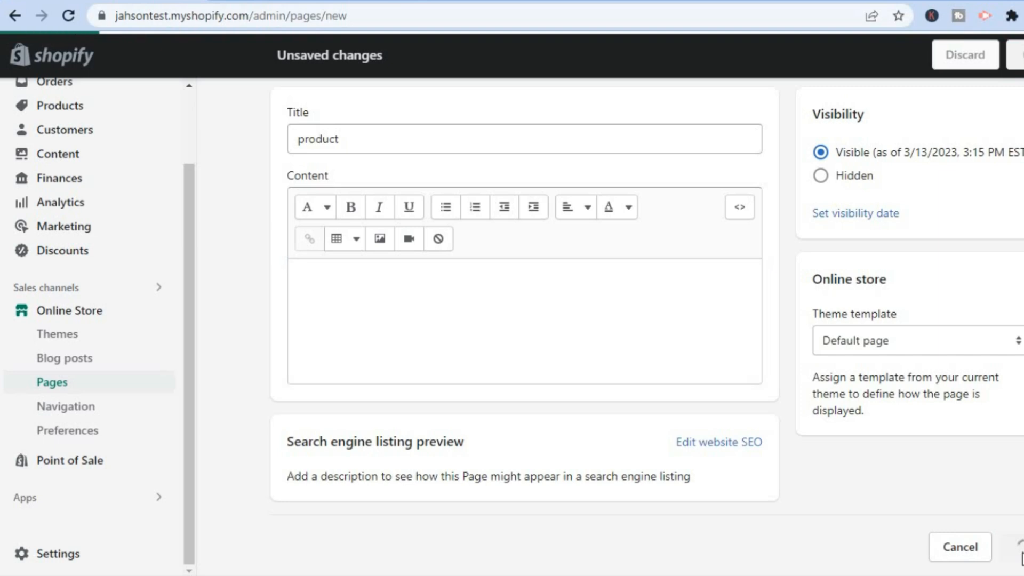
pyautogui.click(1023, 55)
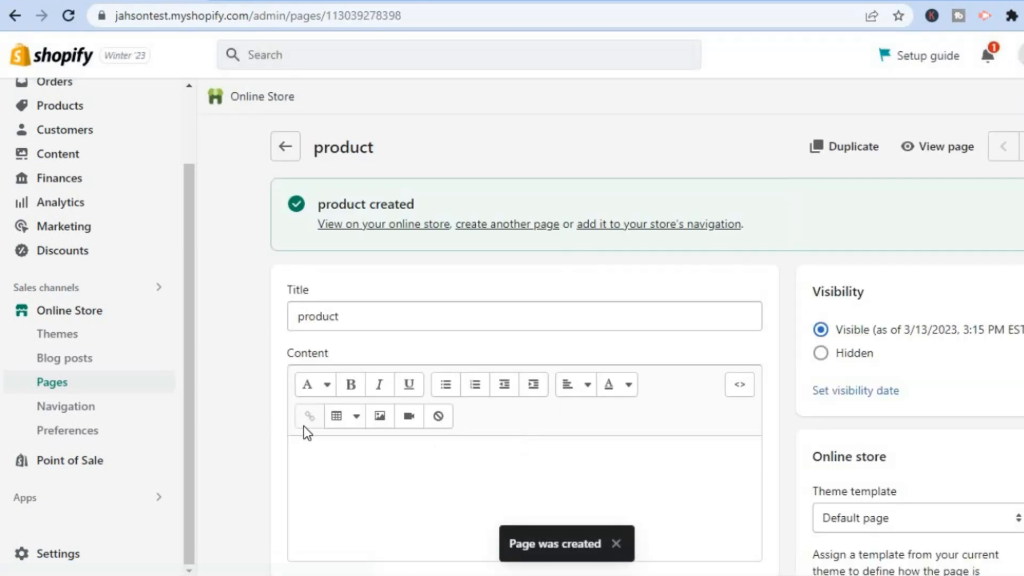
pyautogui.moveTo(50, 409)
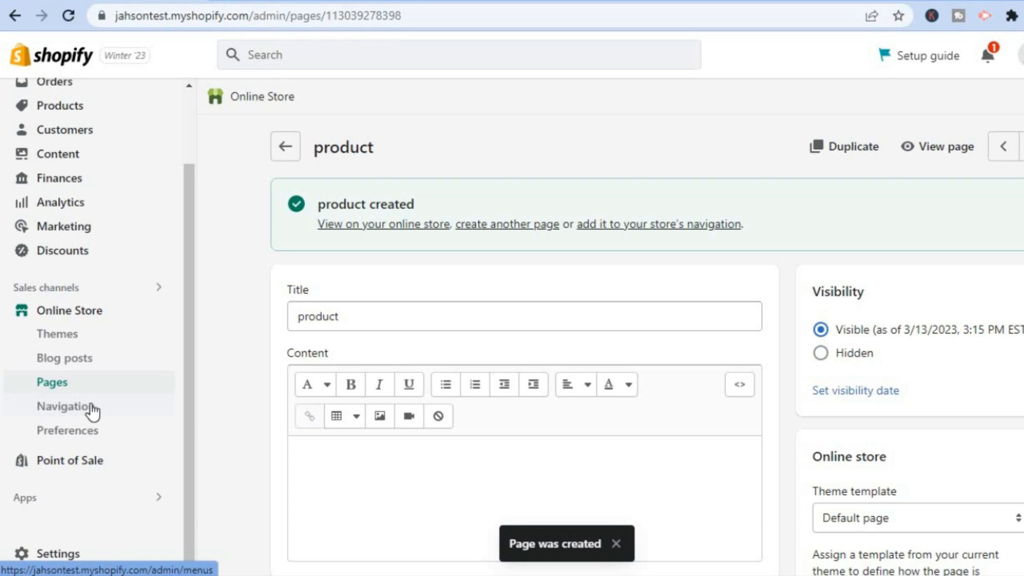
# Open Online Store Navigation and open the Main menu for editing.
pyautogui.click(66, 406)
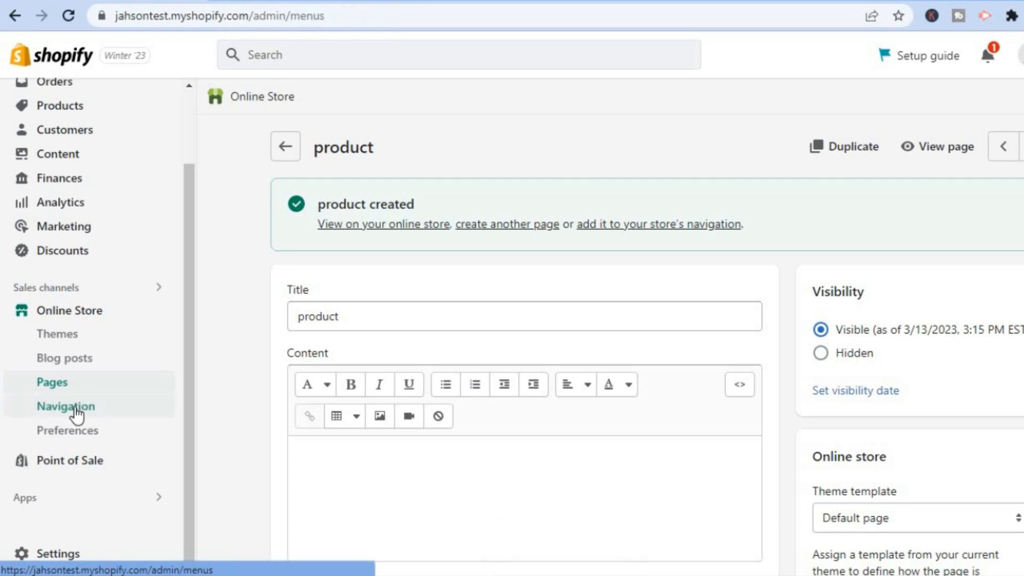
pyautogui.click(65, 406)
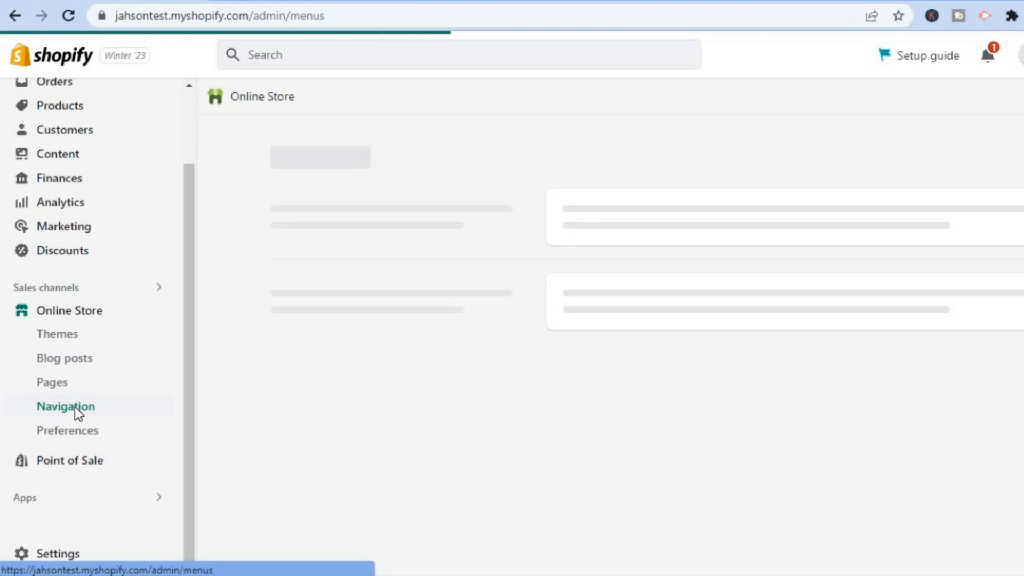
pyautogui.click(65, 407)
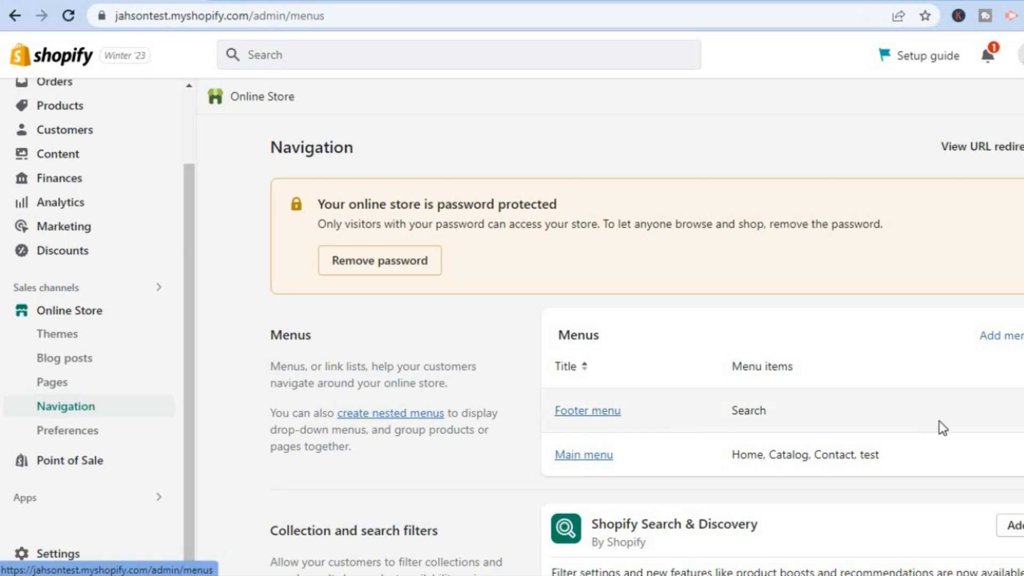
pyautogui.moveTo(584, 468)
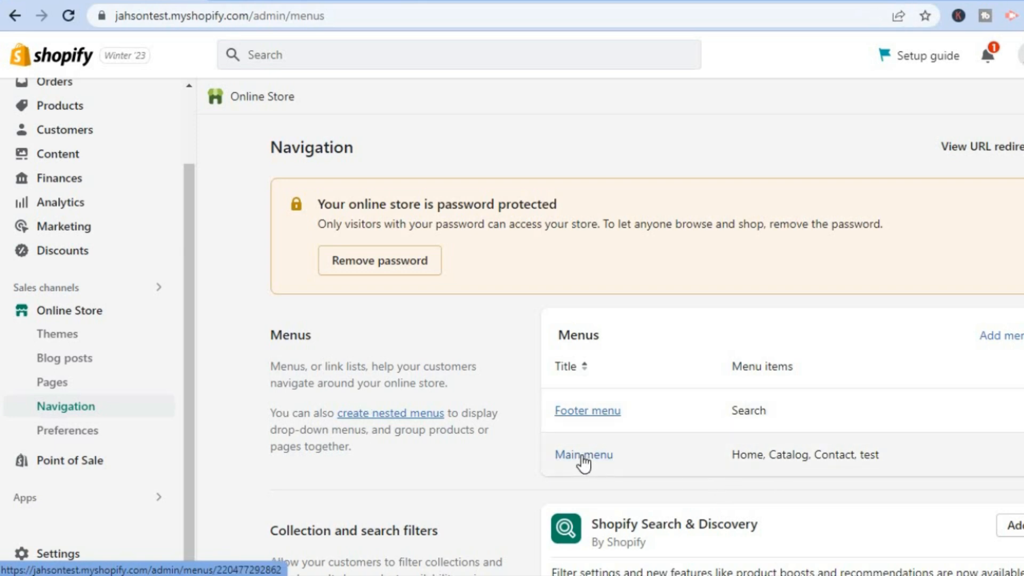
pyautogui.click(583, 455)
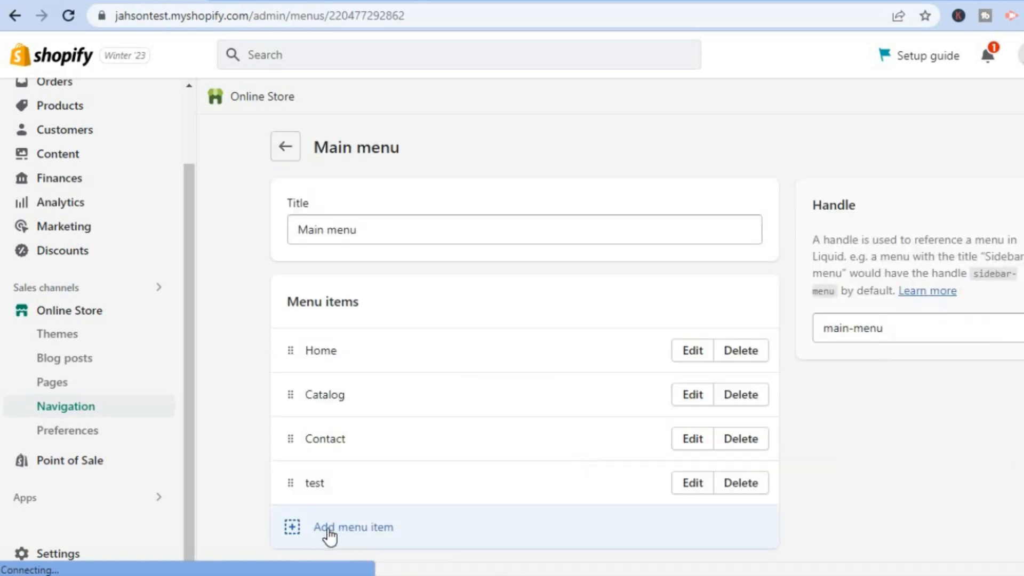
# Add a 'product' menu item, searching its link for the product page.
pyautogui.click(353, 527)
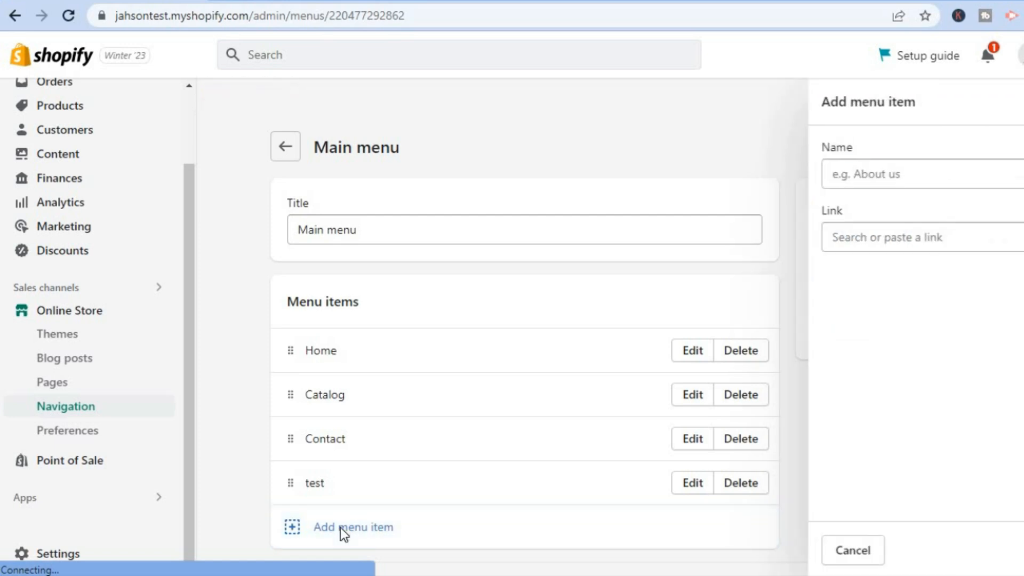
pyautogui.click(909, 174)
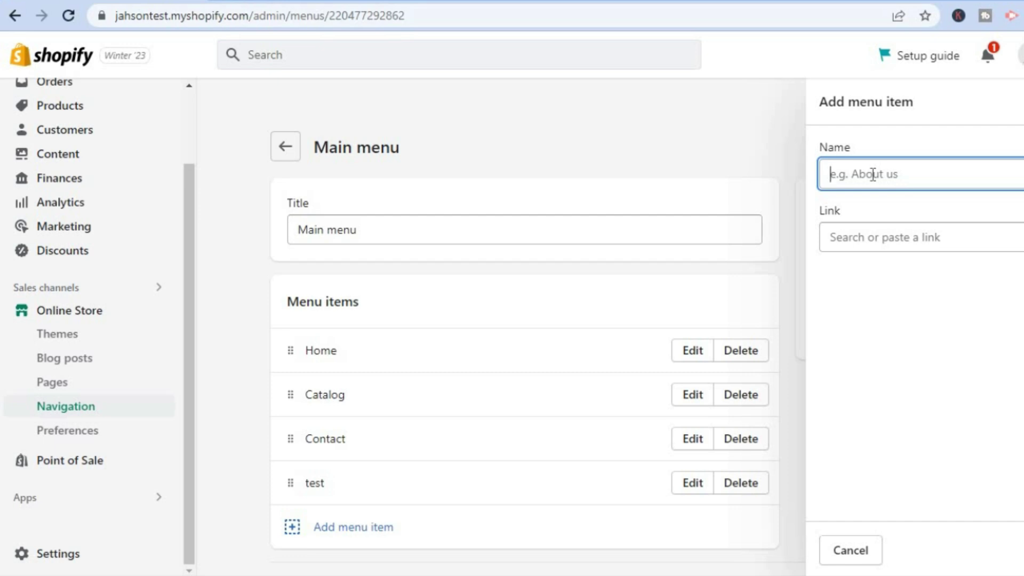
pyautogui.write('produc')
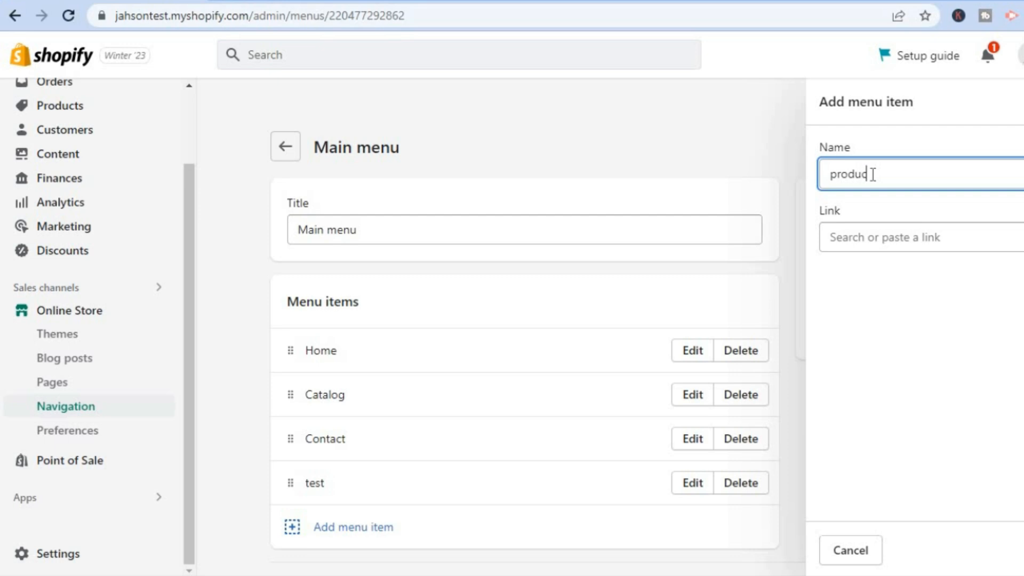
pyautogui.click(914, 238)
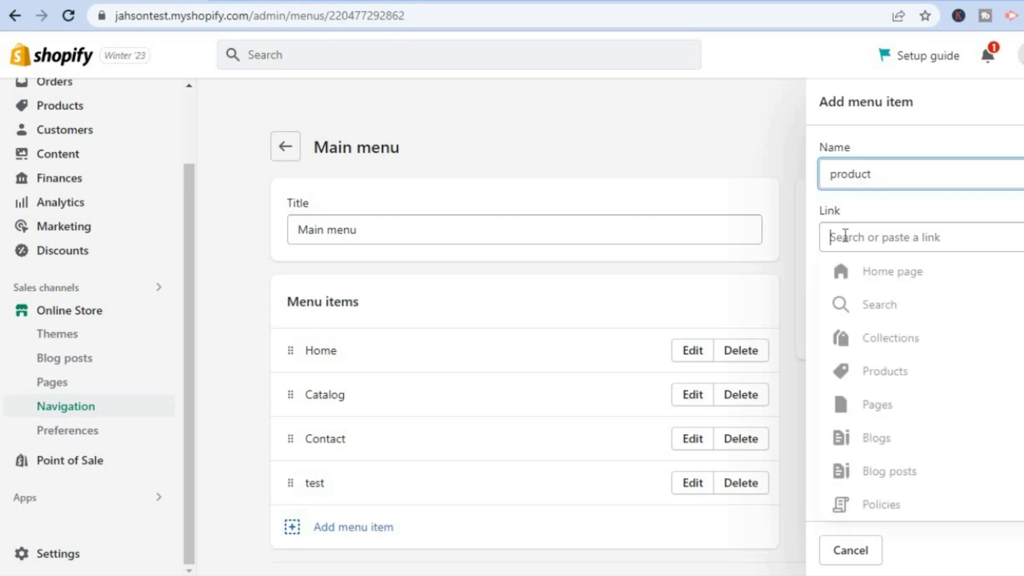
pyautogui.write('p')
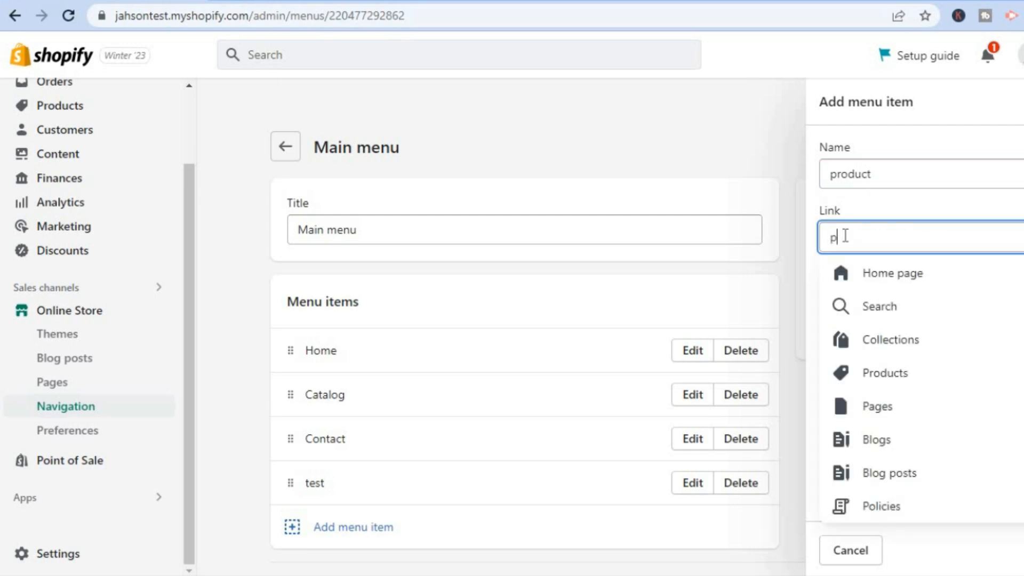
pyautogui.write('rod')
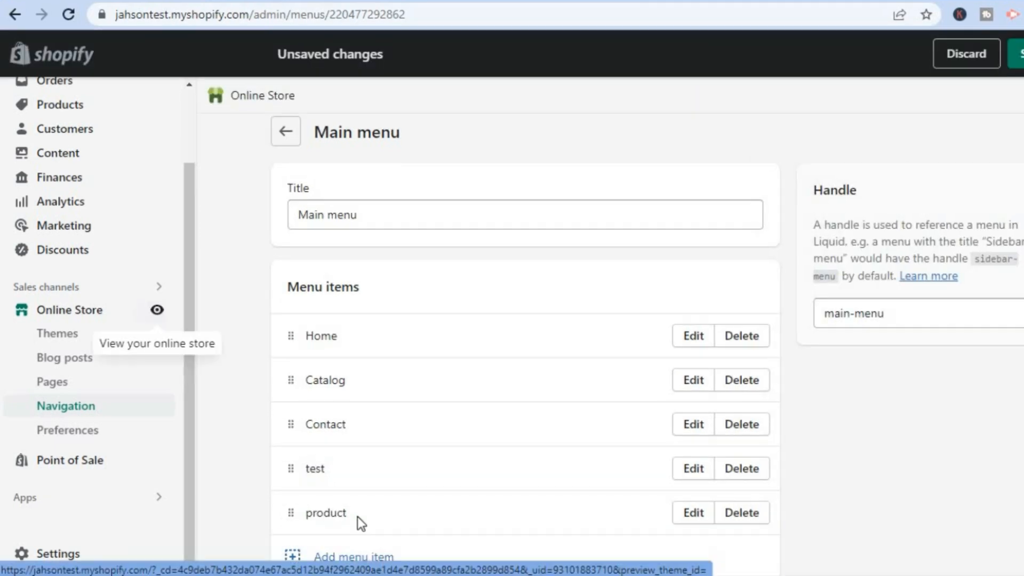
pyautogui.moveTo(424, 506)
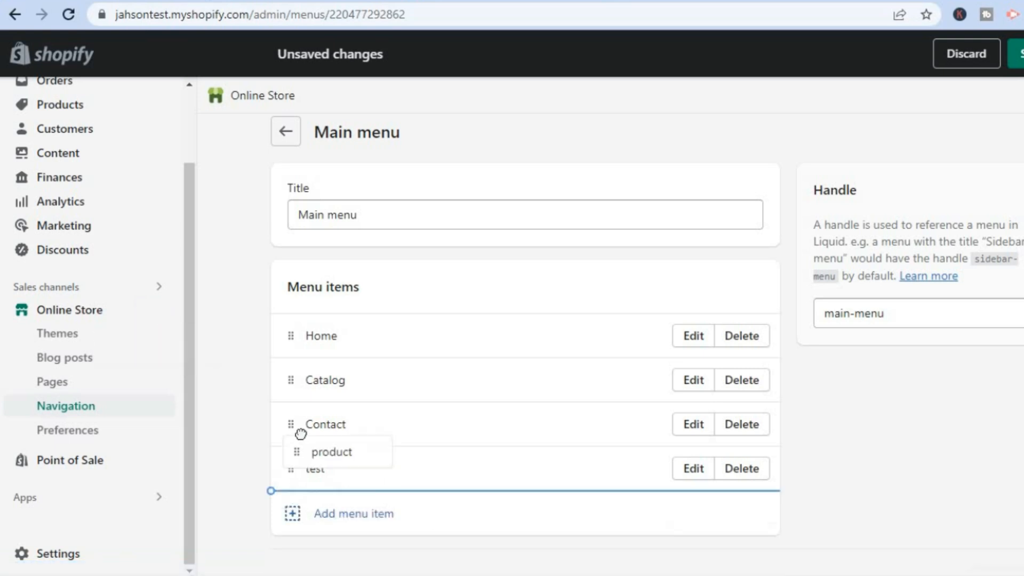
# Drag the product menu item up to sit just below Home.
pyautogui.moveTo(300, 451); pyautogui.dragTo(300, 380)
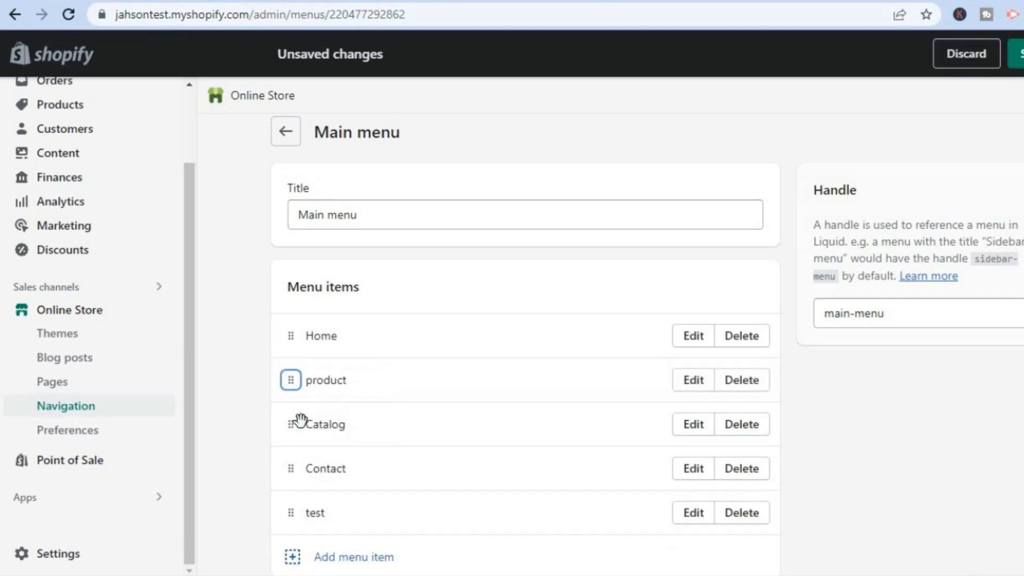
pyautogui.moveTo(296, 423)
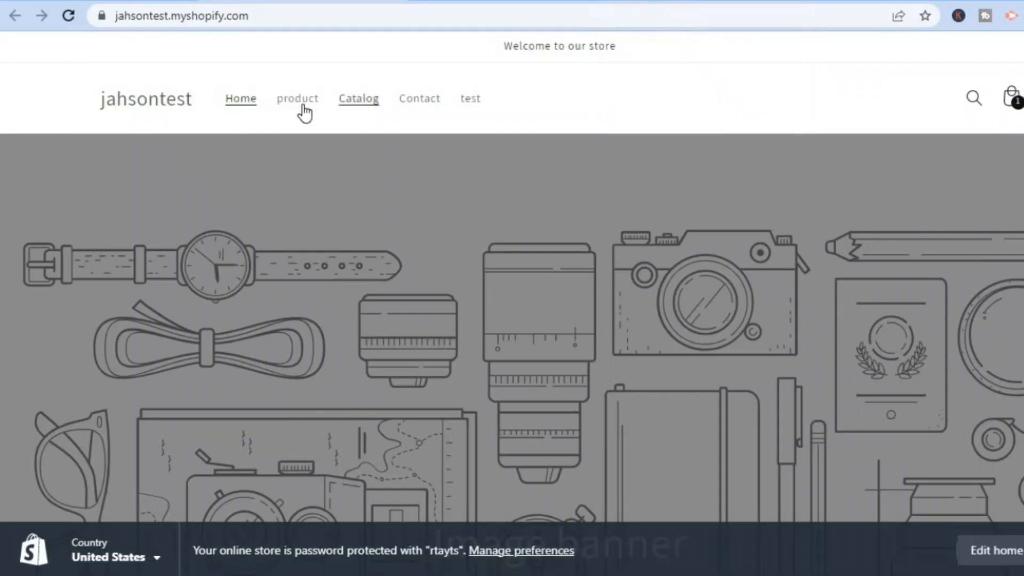
pyautogui.moveTo(314, 107)
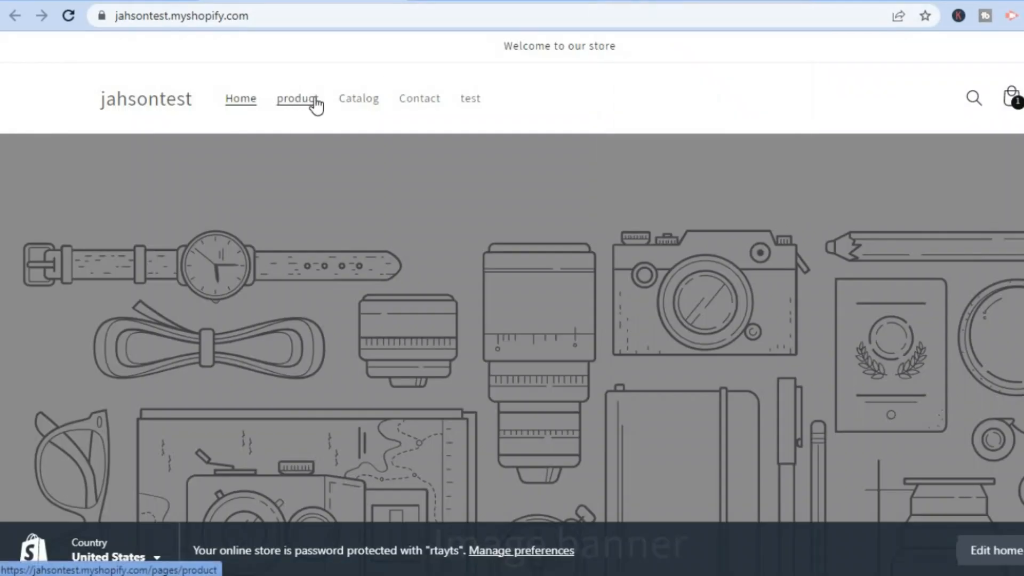